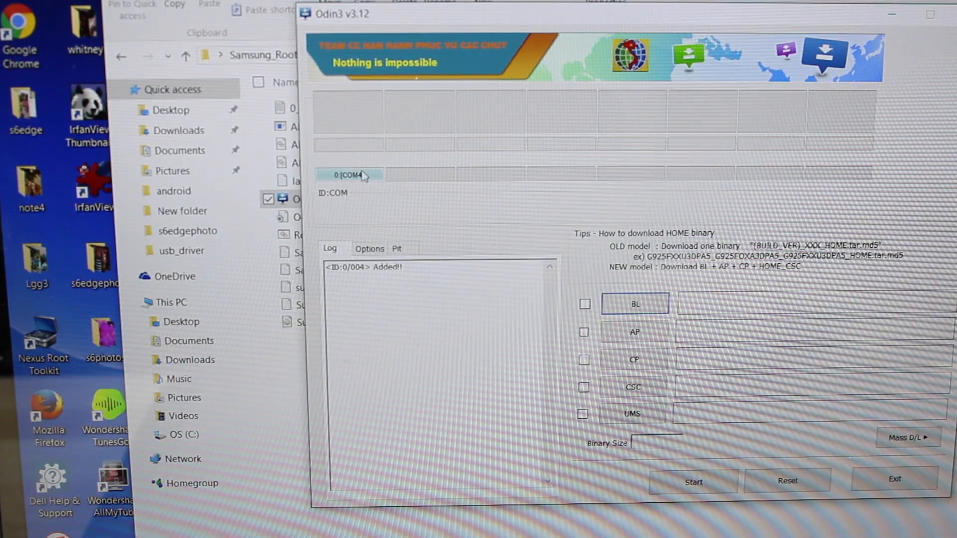
Step: Bring up the file chooser for Odin3's AP firmware slot
{"action": "left_click", "coordinate": [634, 331]}
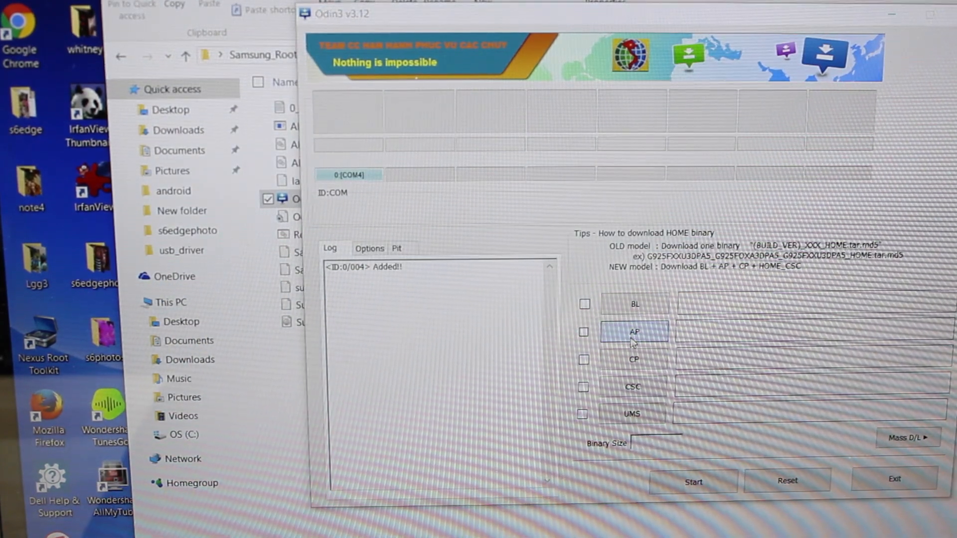
{"action": "left_click", "coordinate": [634, 331]}
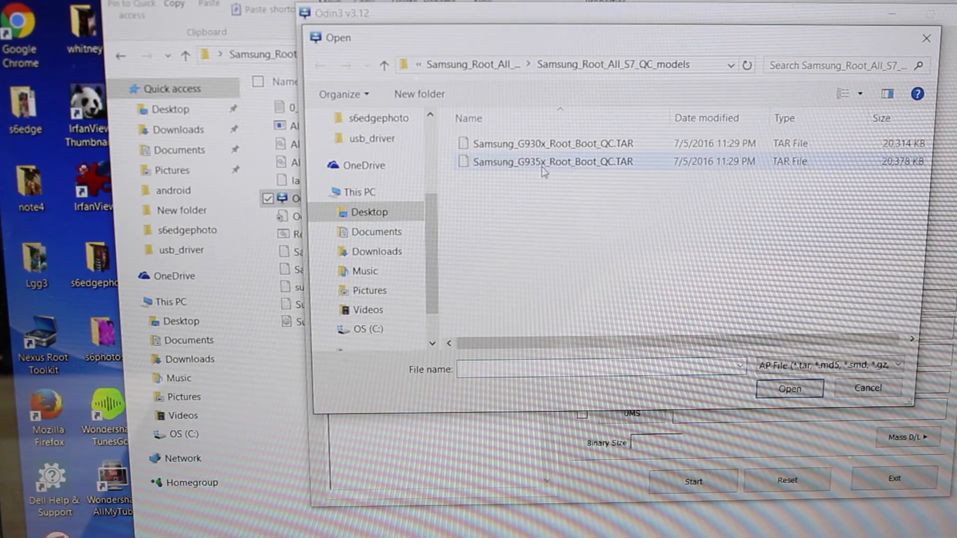
Step: Load Samsung_G935x_Root_Boot_QC.TAR into the AP slot (19.9 MB binary)
{"action": "left_click", "coordinate": [547, 143]}
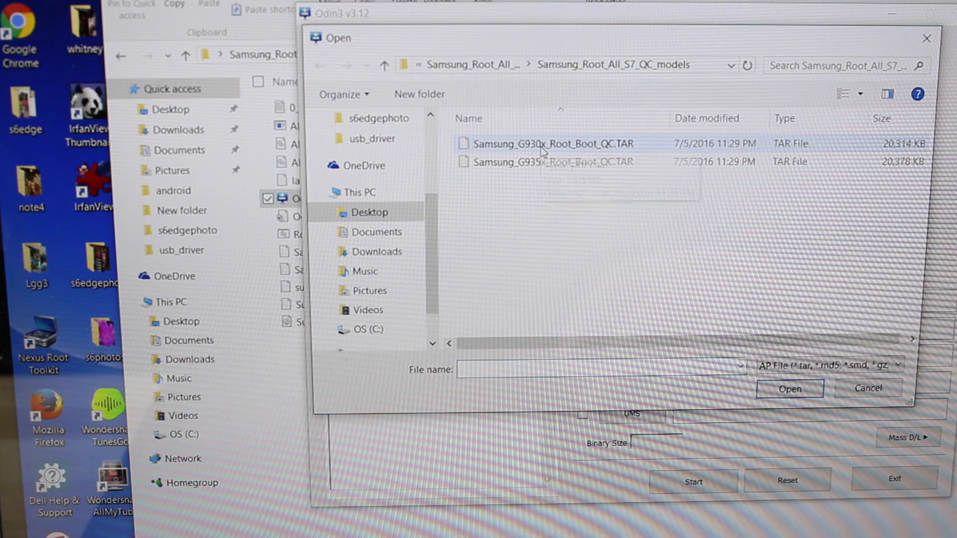
{"action": "left_click", "coordinate": [548, 162]}
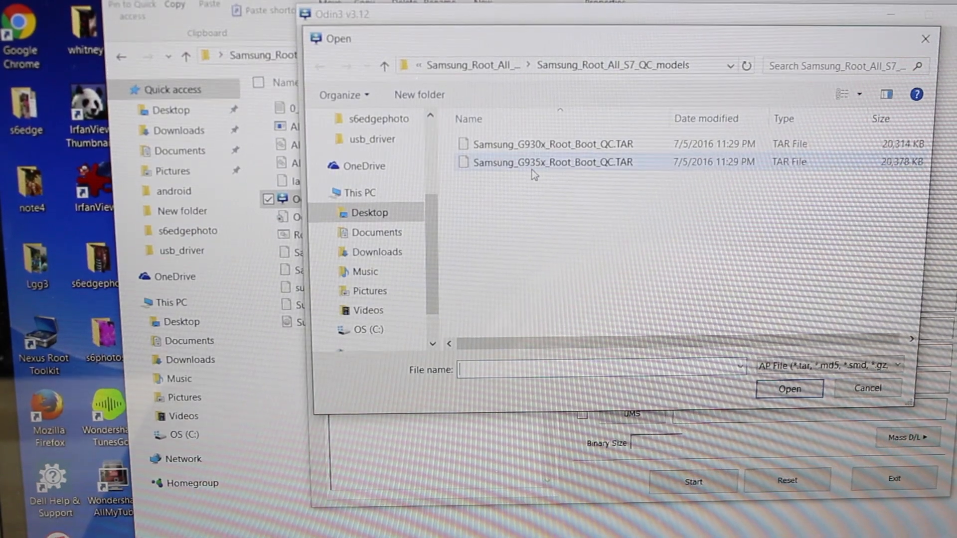
{"action": "left_click", "coordinate": [550, 161]}
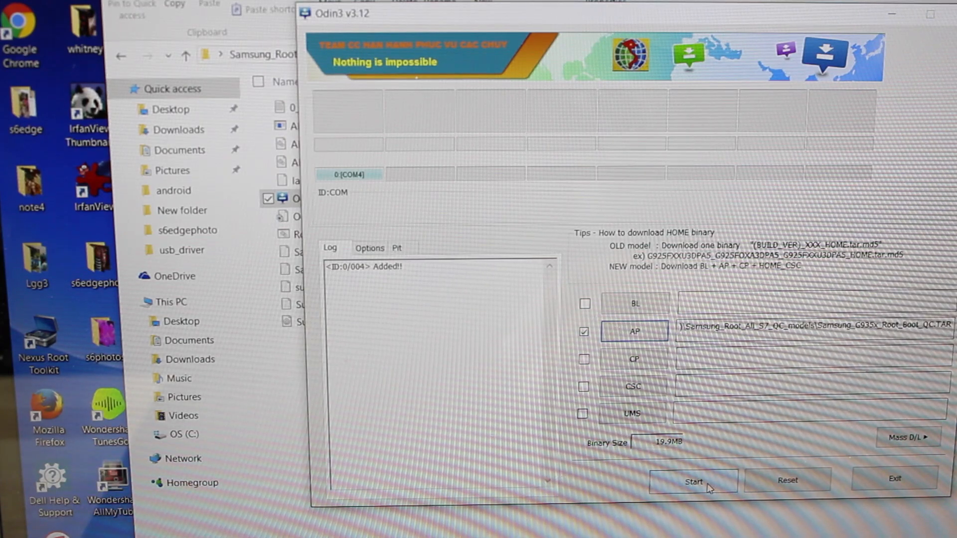
Step: Start flashing the G935x root boot image to the phone
{"action": "left_click", "coordinate": [692, 483]}
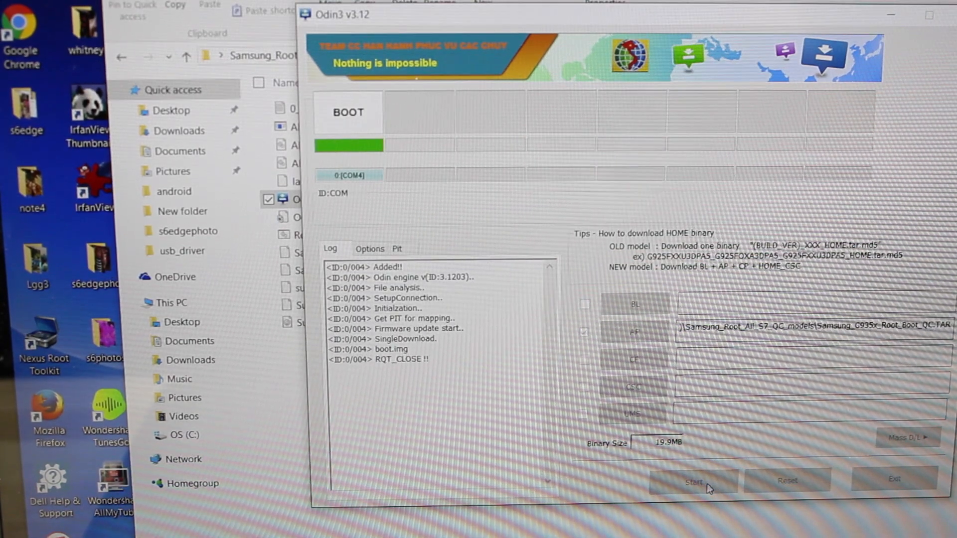
{"action": "left_click", "coordinate": [693, 483]}
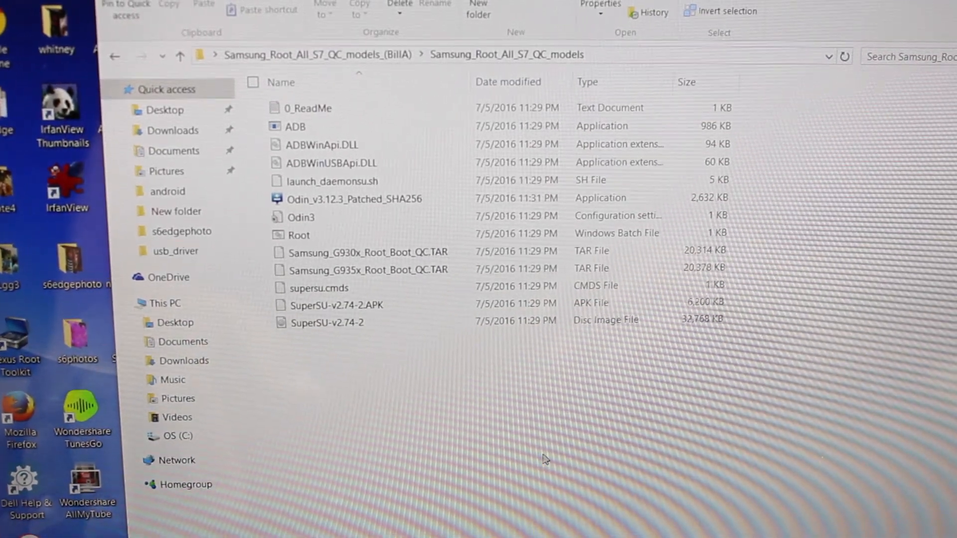
Step: Launch a command prompt inside the Samsung_Root_All_S7_QC_models folder
{"action": "right_click", "coordinate": [543, 457]}
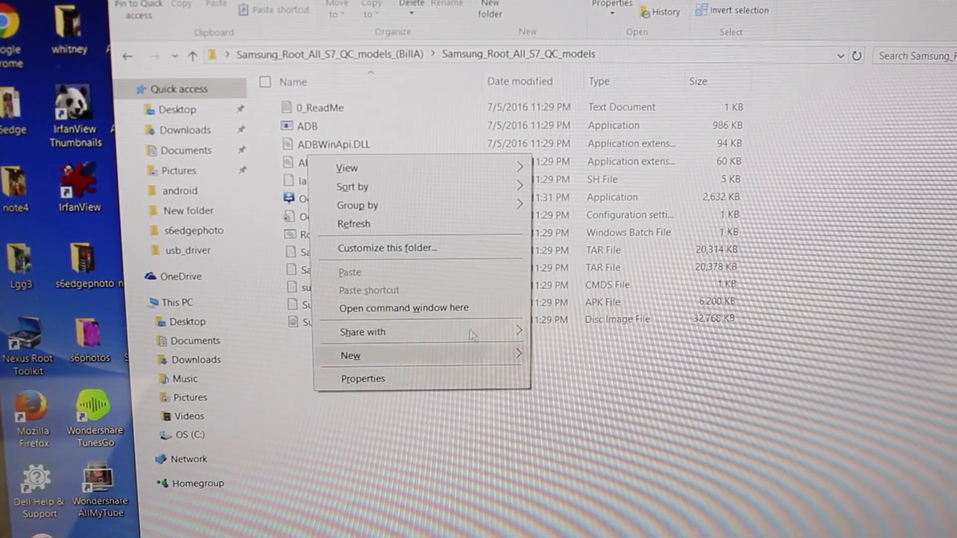
{"action": "left_click", "coordinate": [404, 308]}
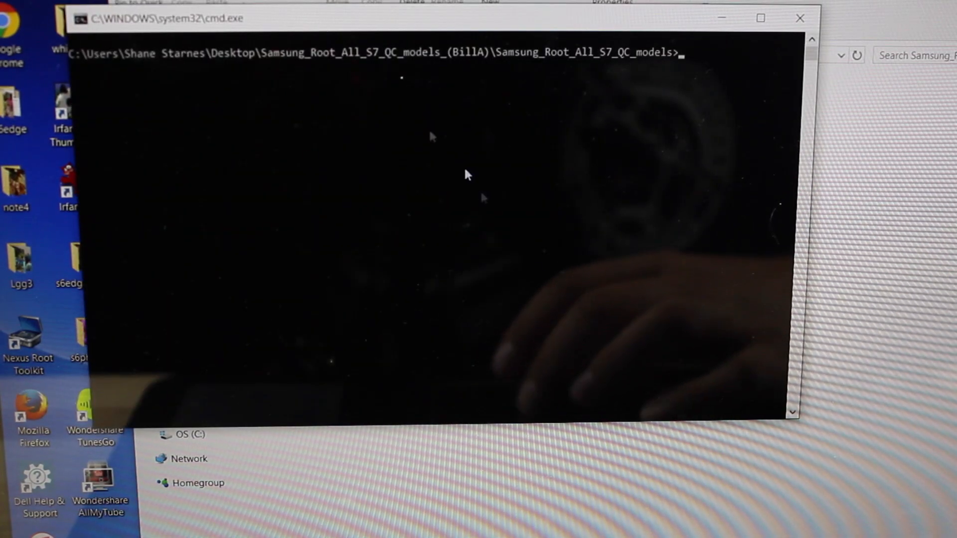
Step: Run the root.bat script from the root files folder to finish rooting
{"action": "type", "text": "roo"}
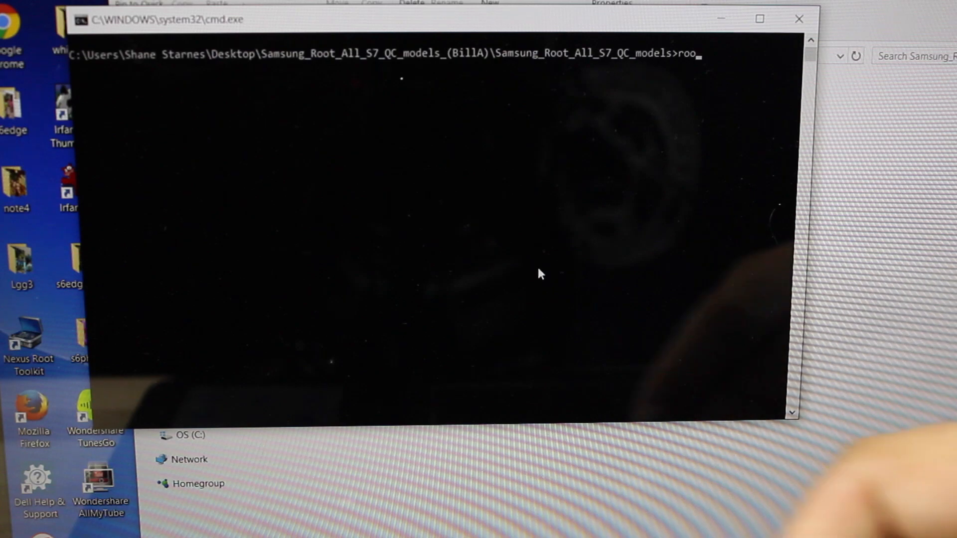
{"action": "type", "text": "t.ba"}
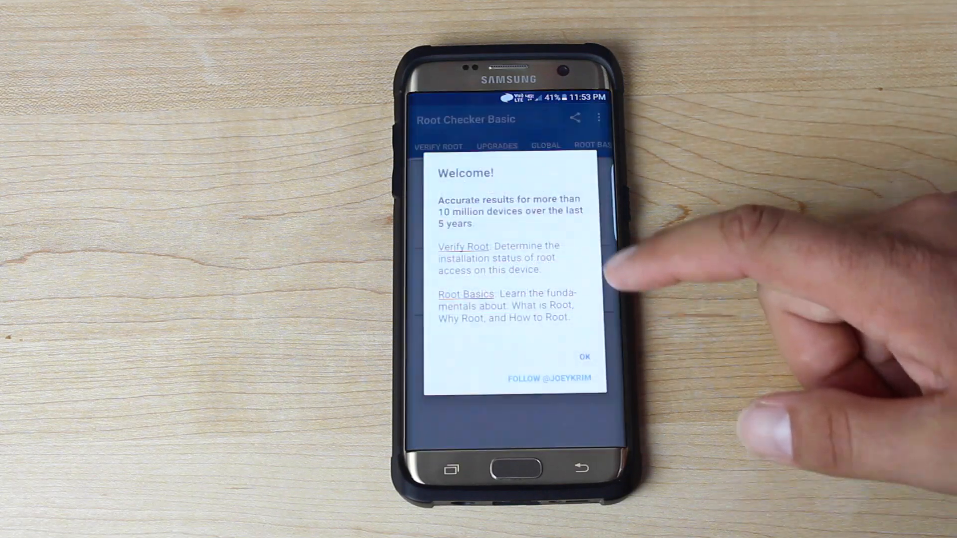
Step: Dismiss Root Checker Basic's welcome message to proceed to root verification
{"action": "left_click", "coordinate": [584, 357]}
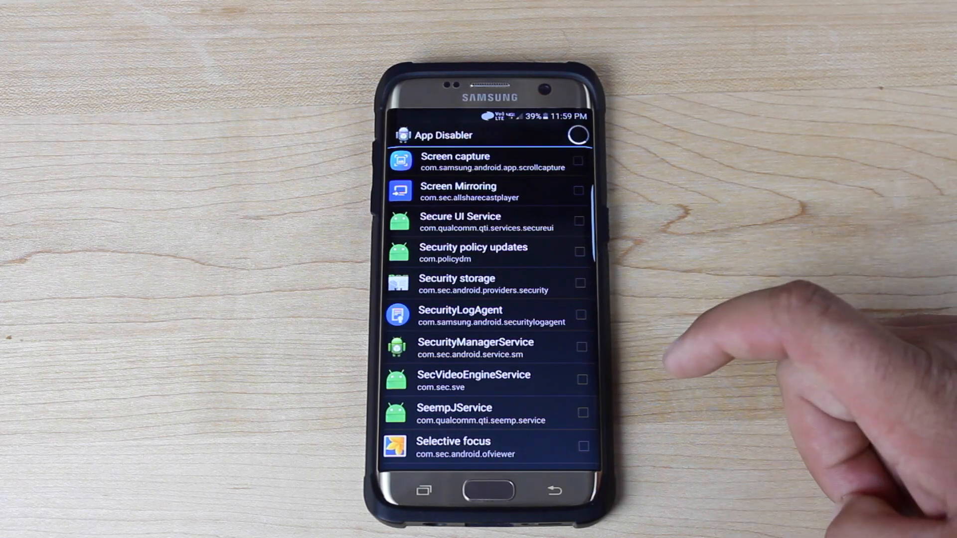
Step: Tick SecurityLogAgent in App Disabler to disable that system app
{"action": "left_click", "coordinate": [580, 314]}
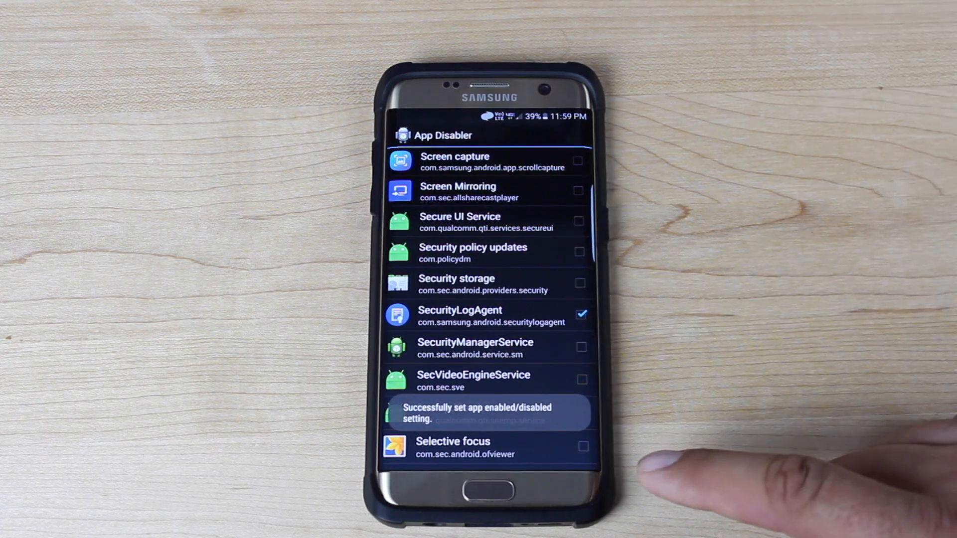